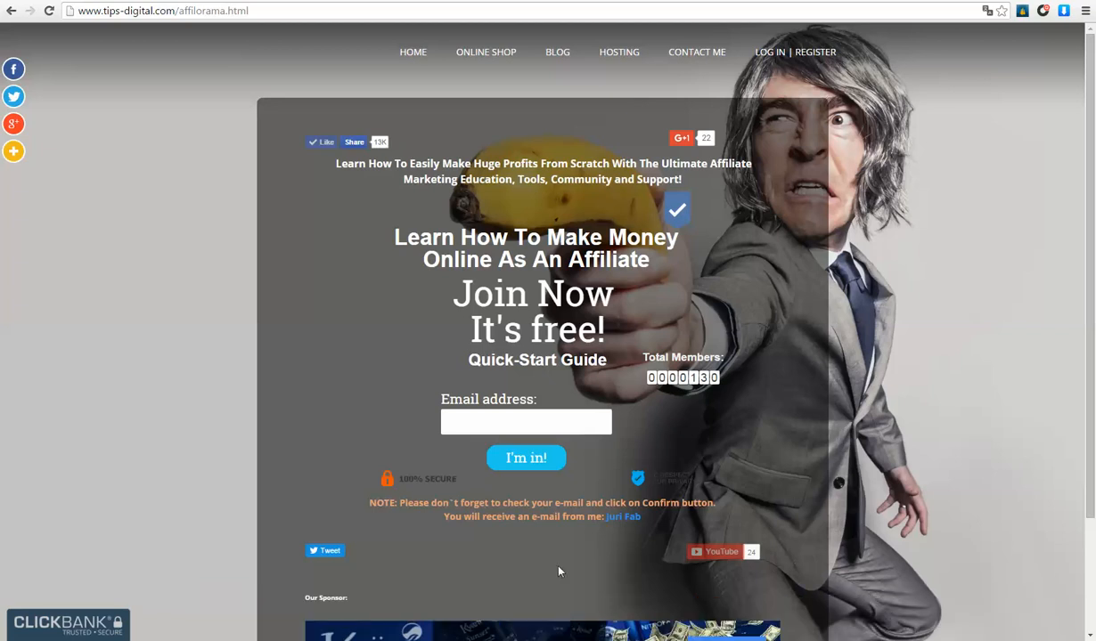
mouse_move(461, 580)
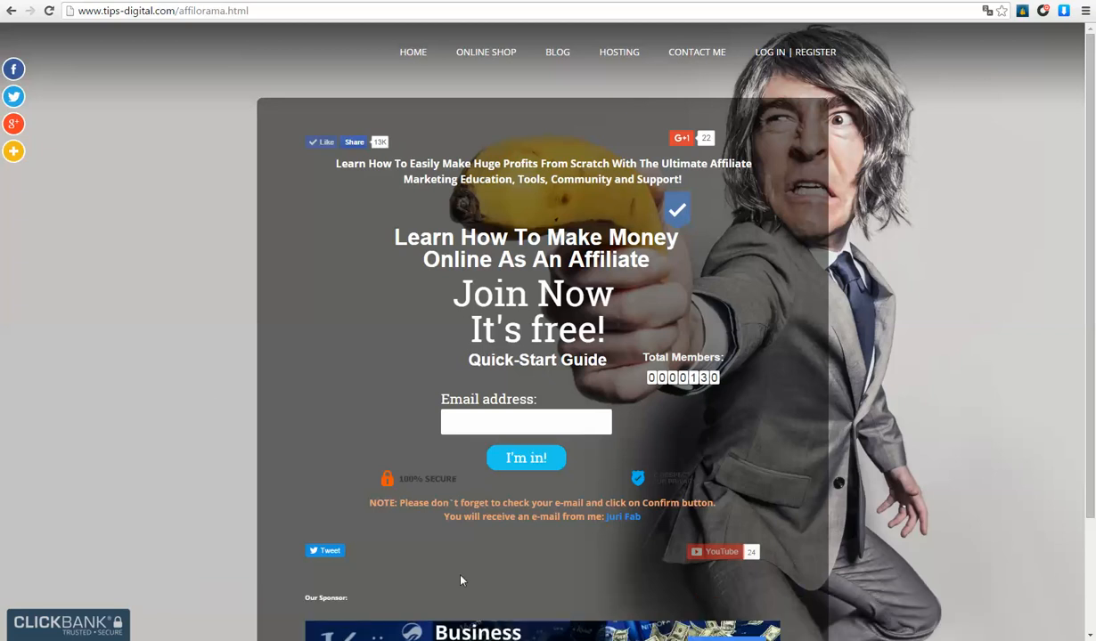
mouse_move(178, 365)
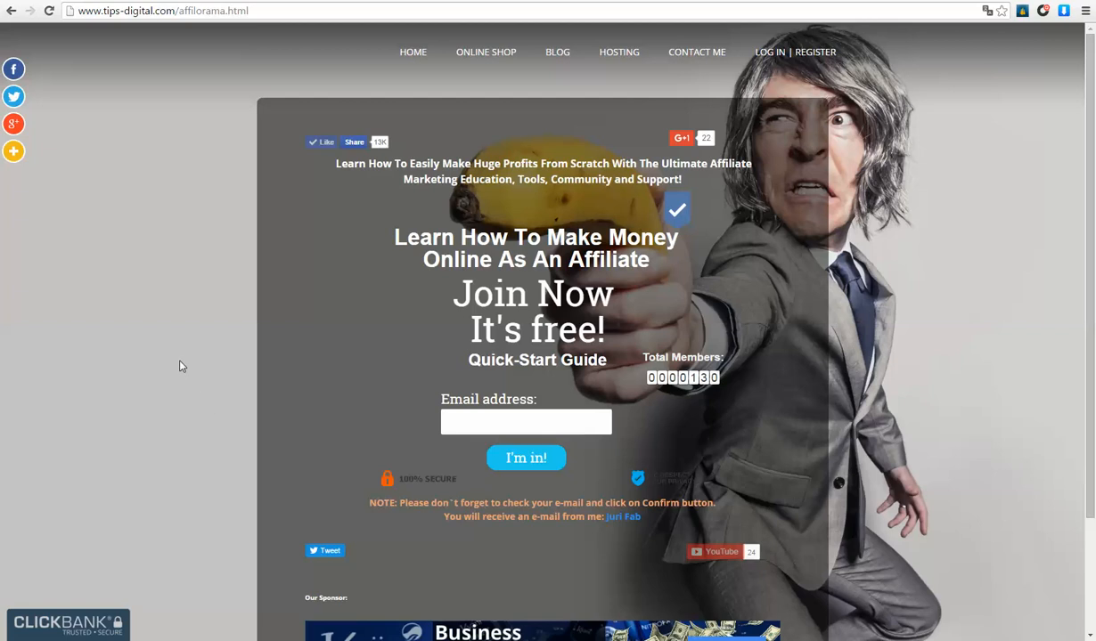
mouse_move(301, 392)
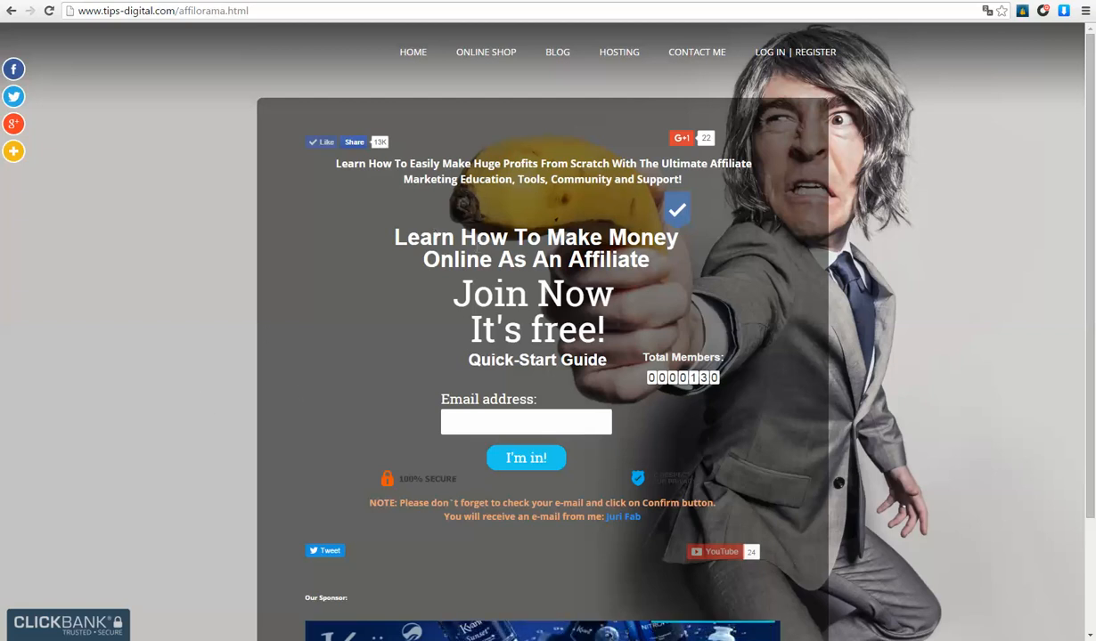
mouse_move(771, 267)
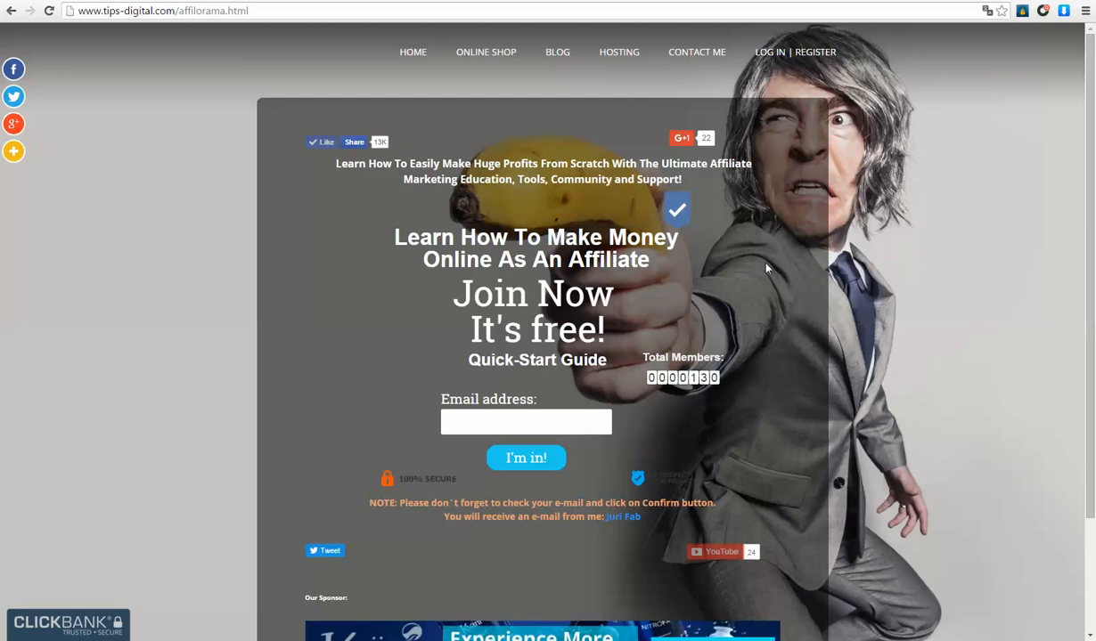
mouse_move(761, 271)
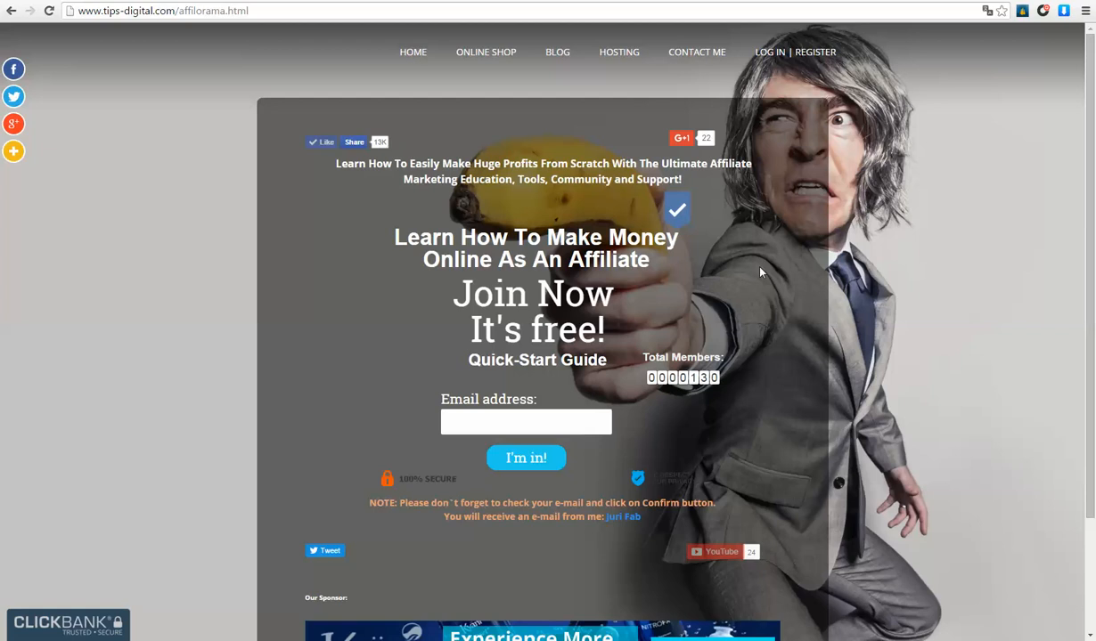
mouse_move(659, 321)
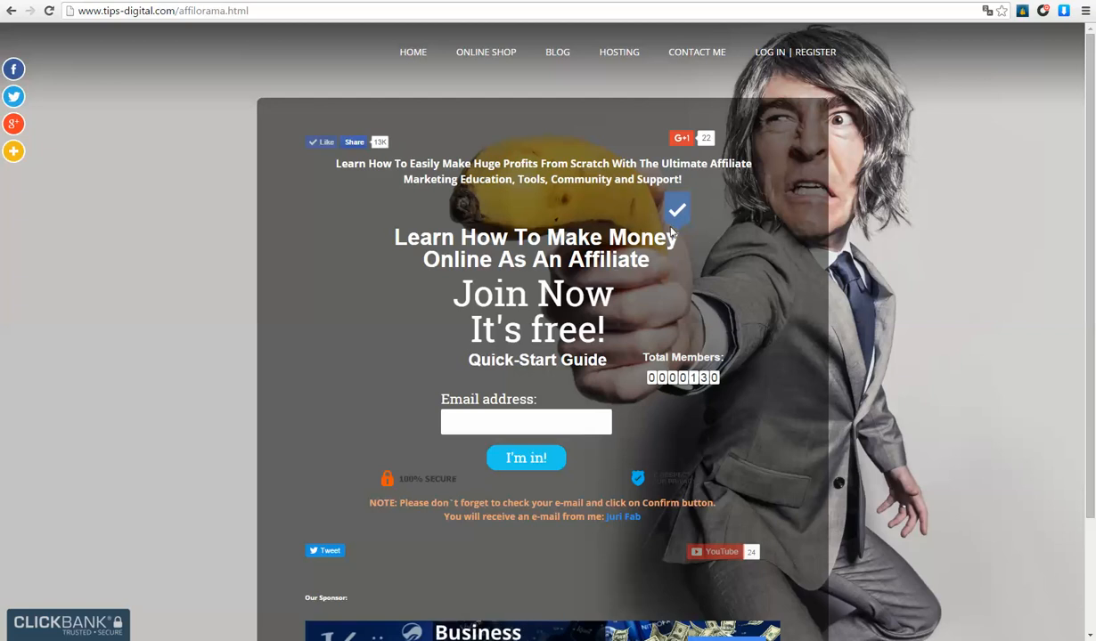
mouse_move(759, 217)
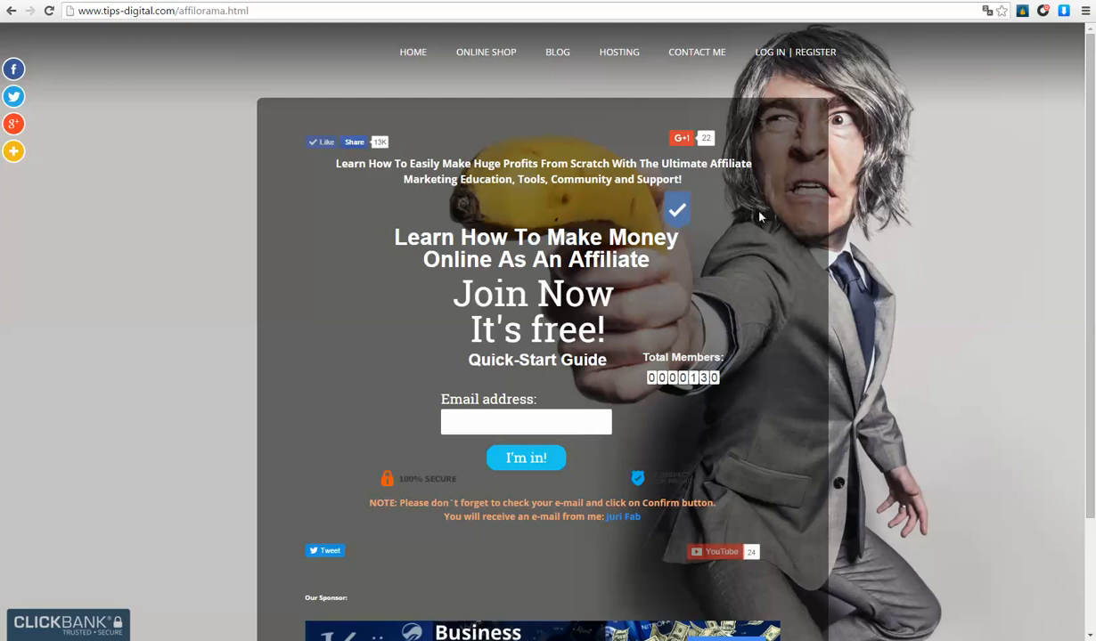
mouse_move(1037, 311)
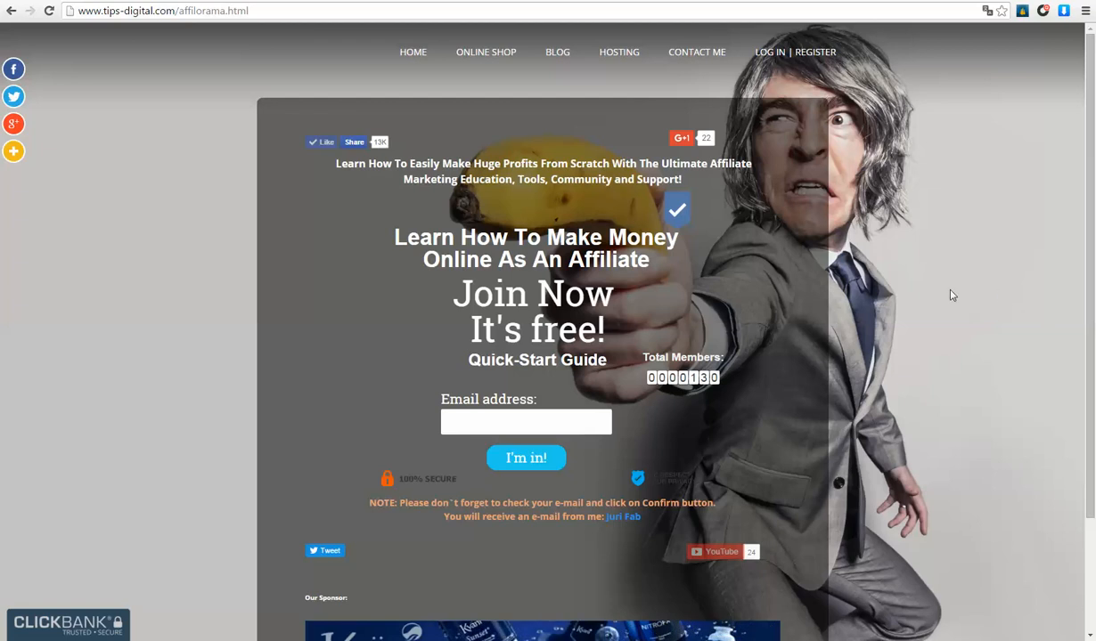
mouse_move(905, 267)
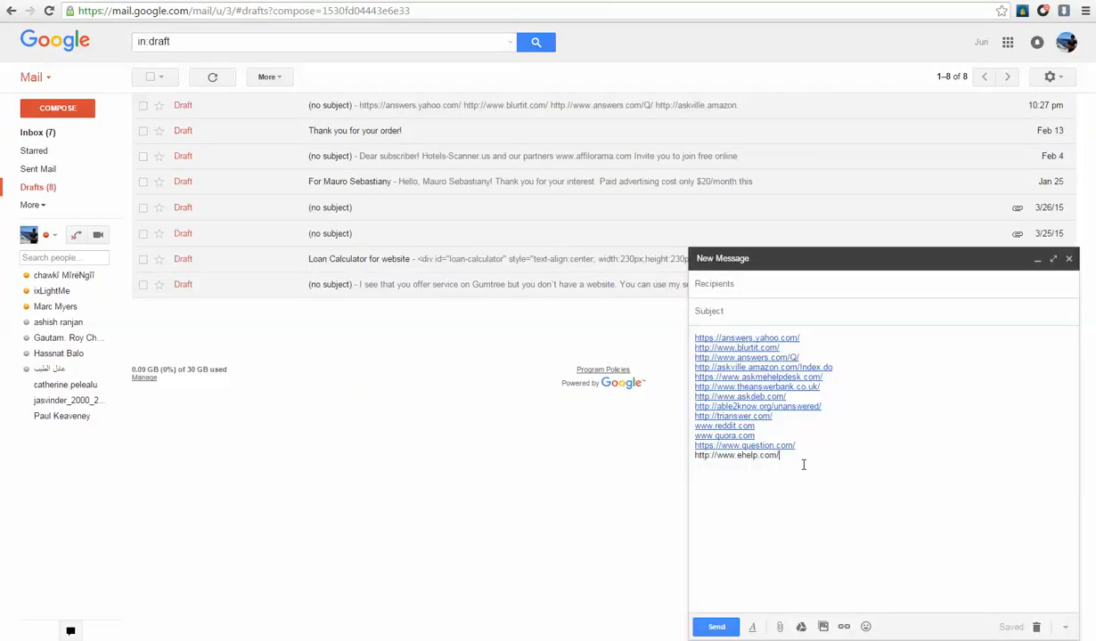
Select and copy the answers.yahoo.com address from the drafted list of Q&A sites
key(ctrl+a)
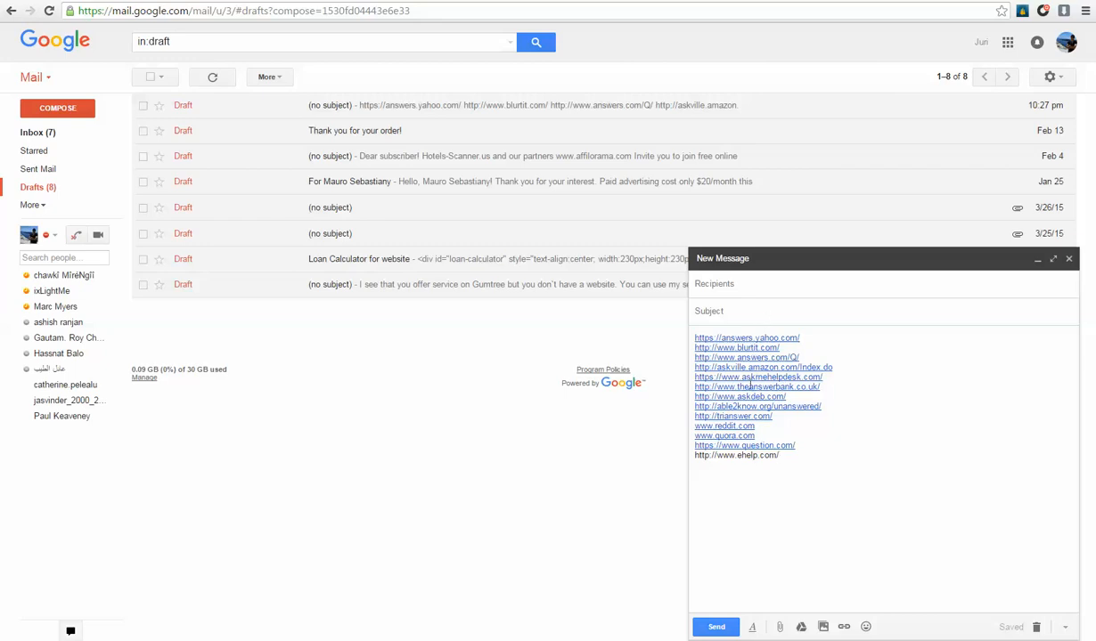
mouse_move(591, 33)
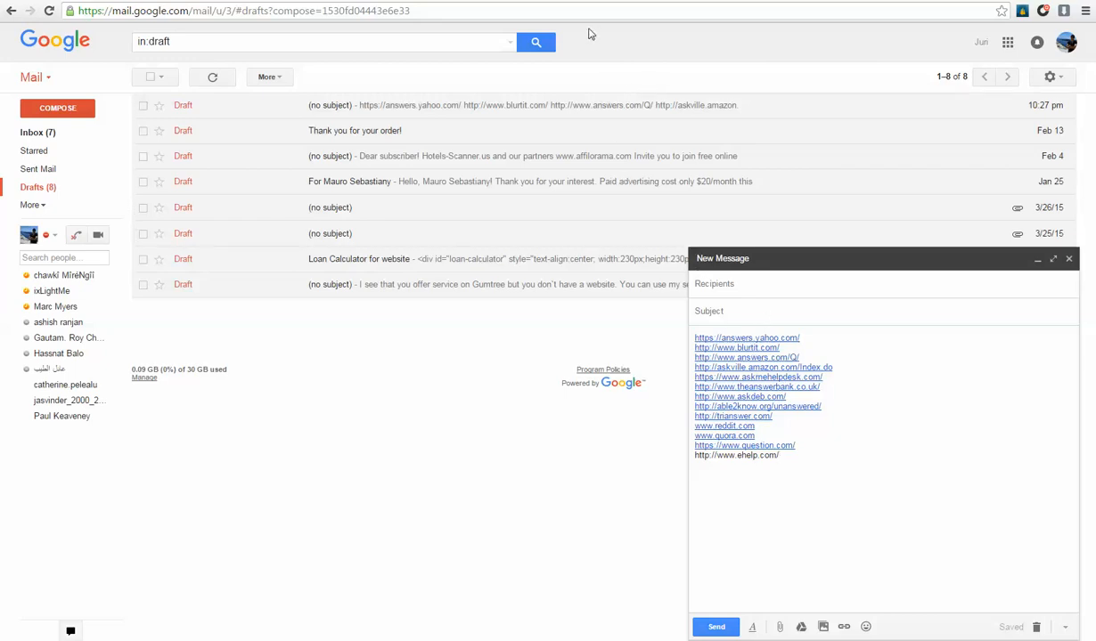
mouse_move(485, 439)
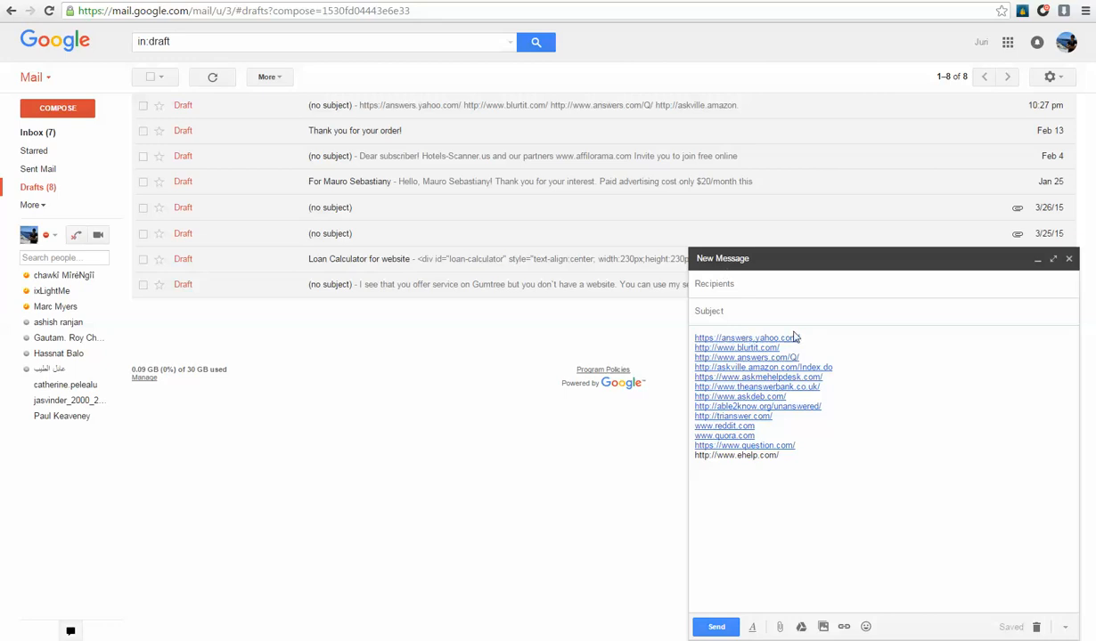
double_click(747, 337)
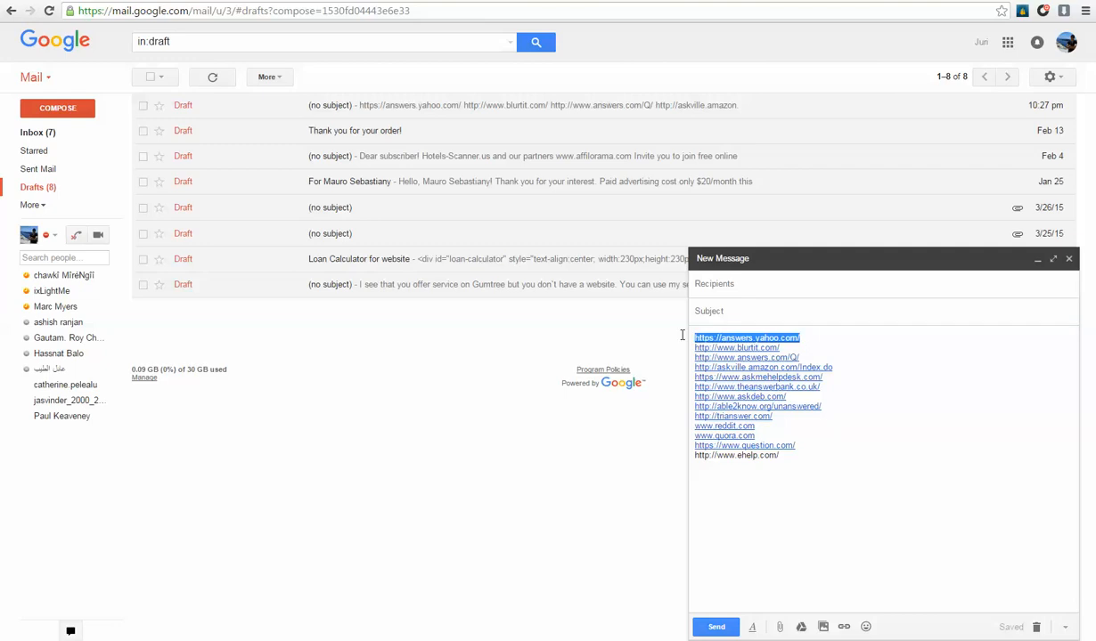
right_click(746, 336)
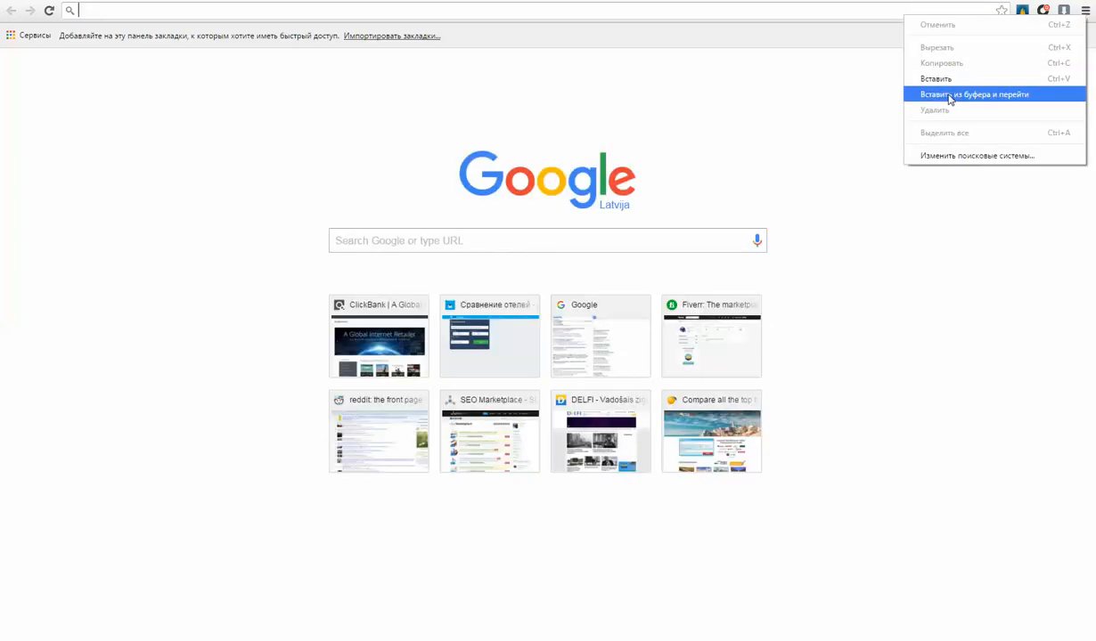
Load answers.yahoo.com via Paste and go and enter 'travel' in its search box
click(980, 94)
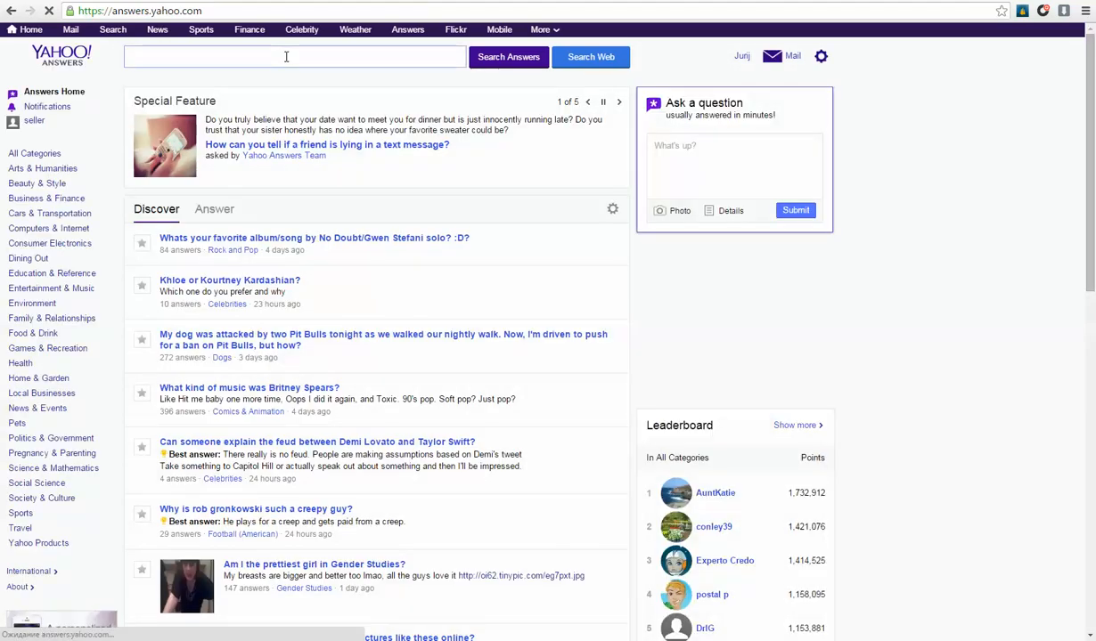
click(294, 55)
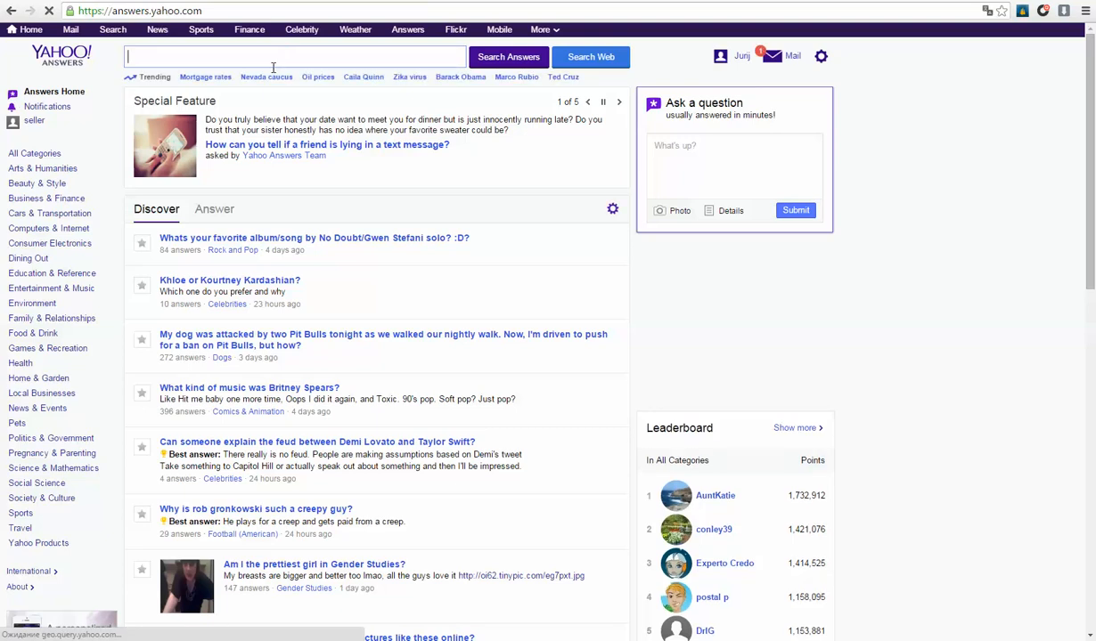
text(travel)
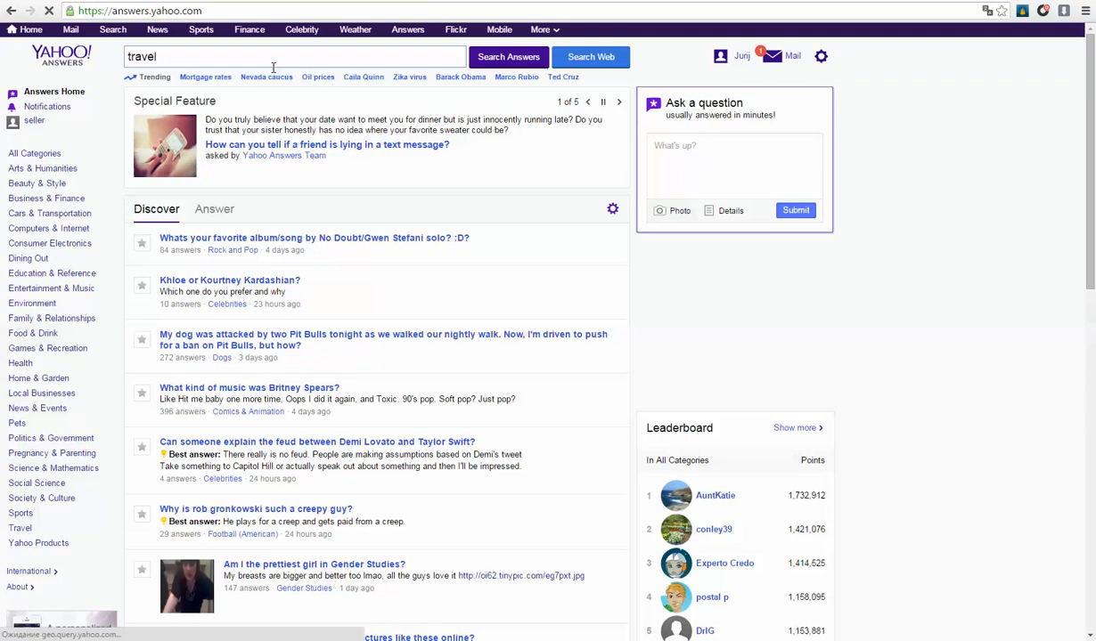
click(510, 55)
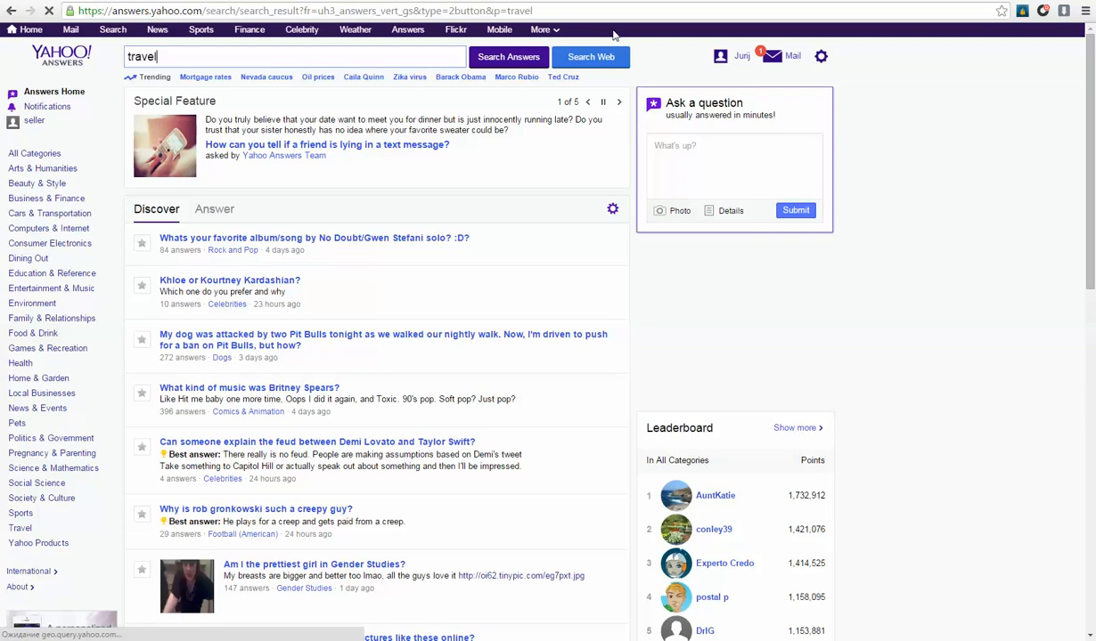
Run the Yahoo Answers search for 'travel' and scroll through the question results
click(509, 55)
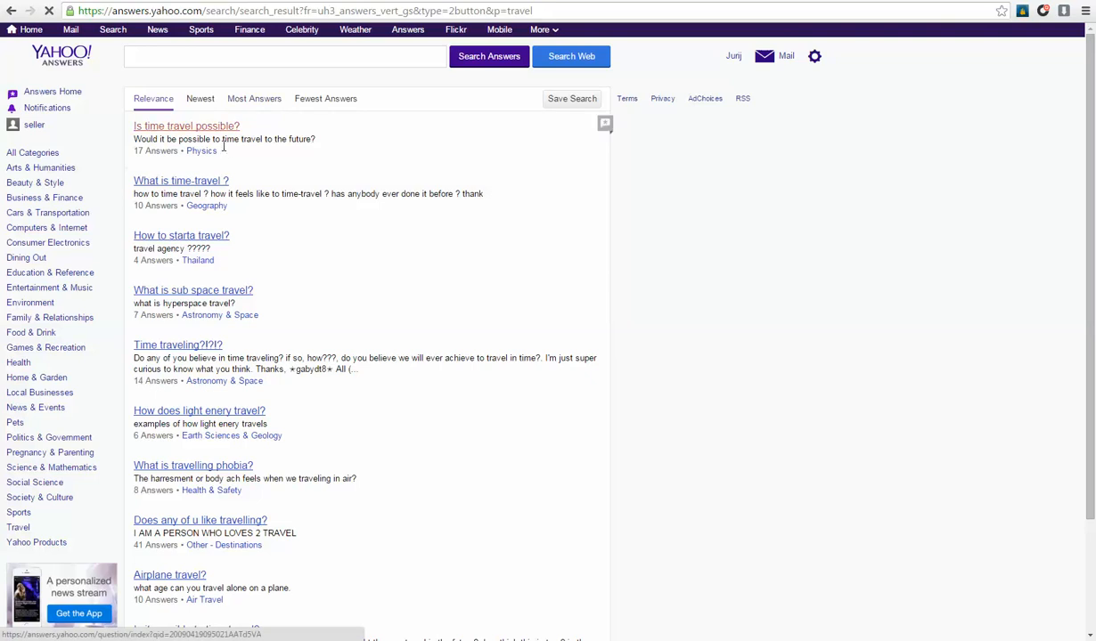
scroll(down, 3)
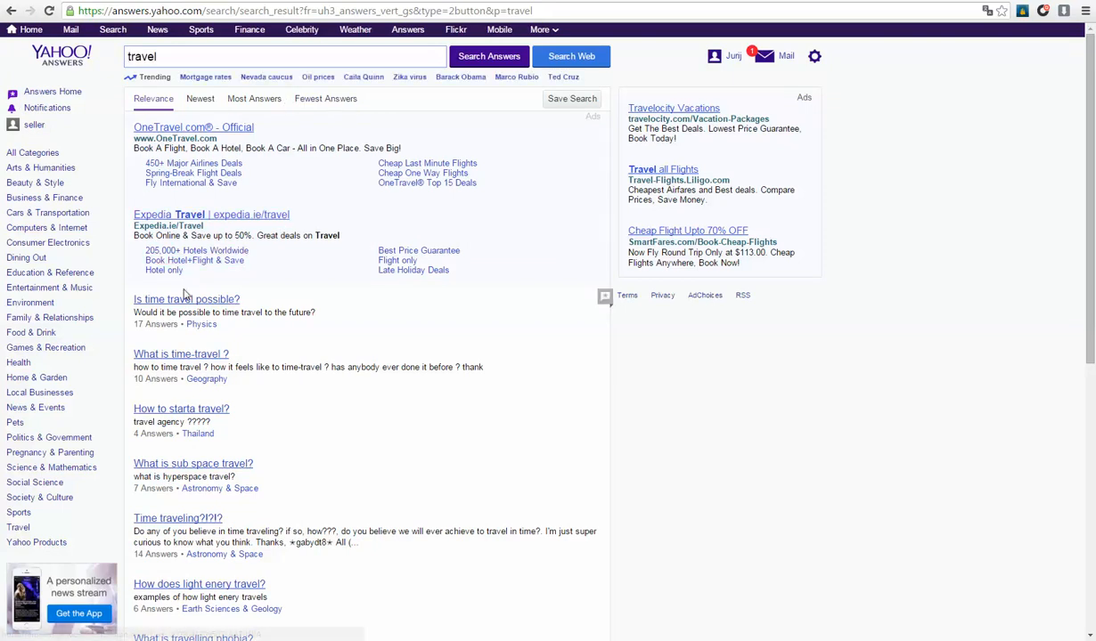
mouse_move(174, 317)
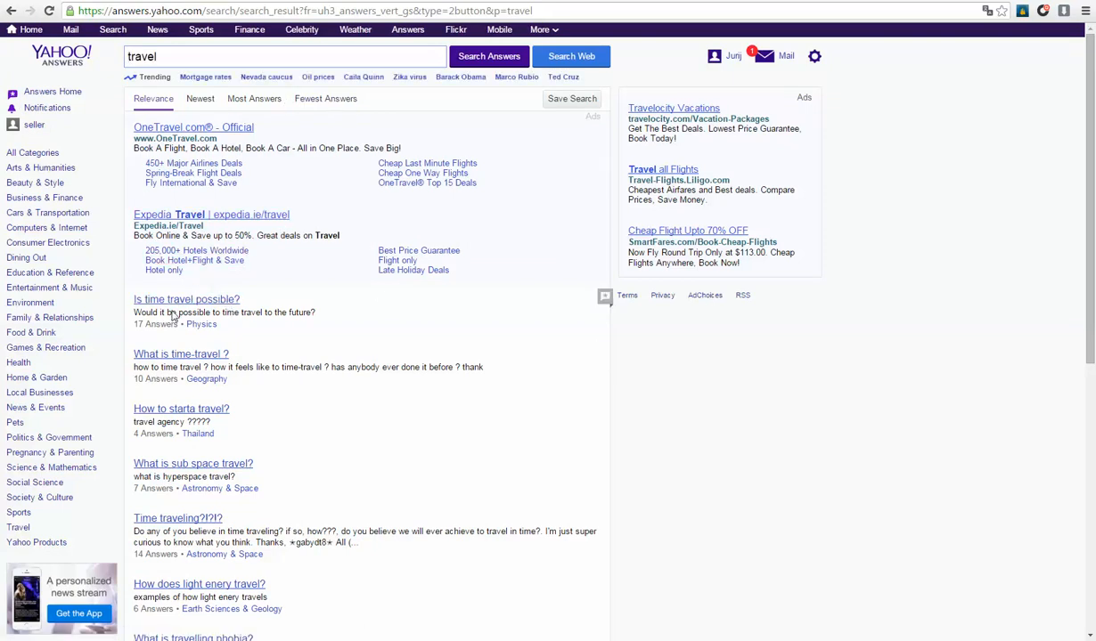
scroll(down, 3)
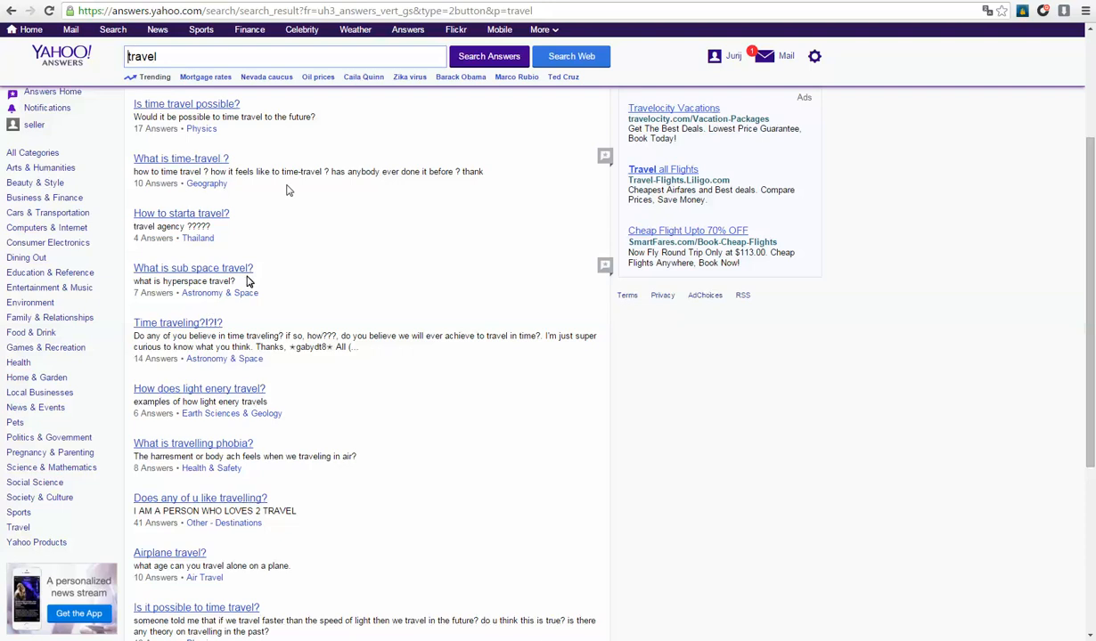
mouse_move(250, 282)
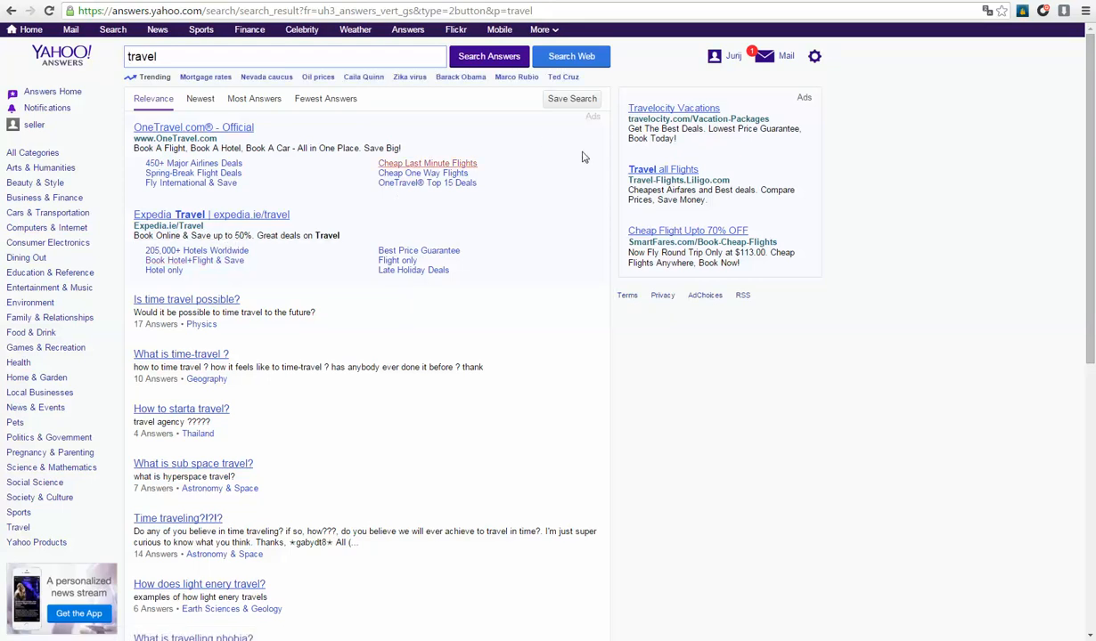
mouse_move(420, 311)
text(tips)
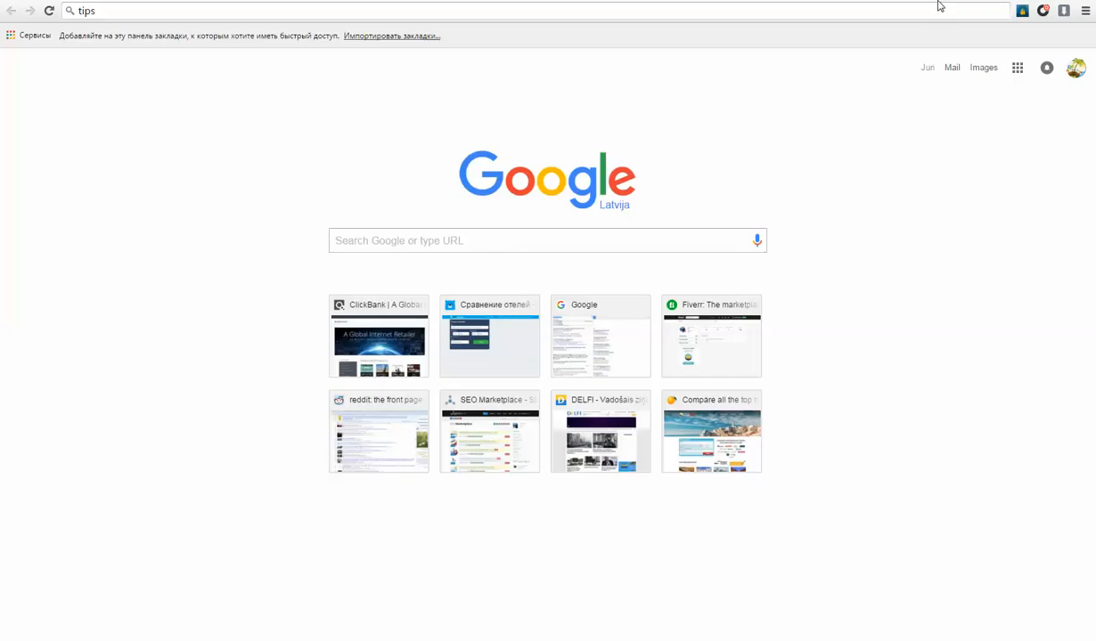
mouse_move(781, 150)
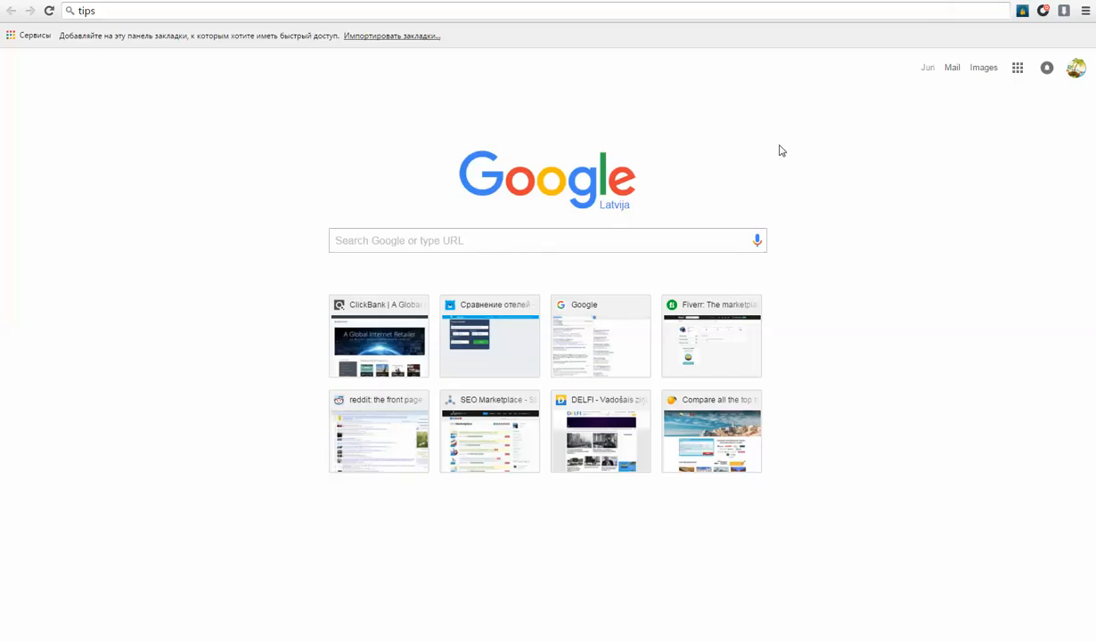
mouse_move(624, 74)
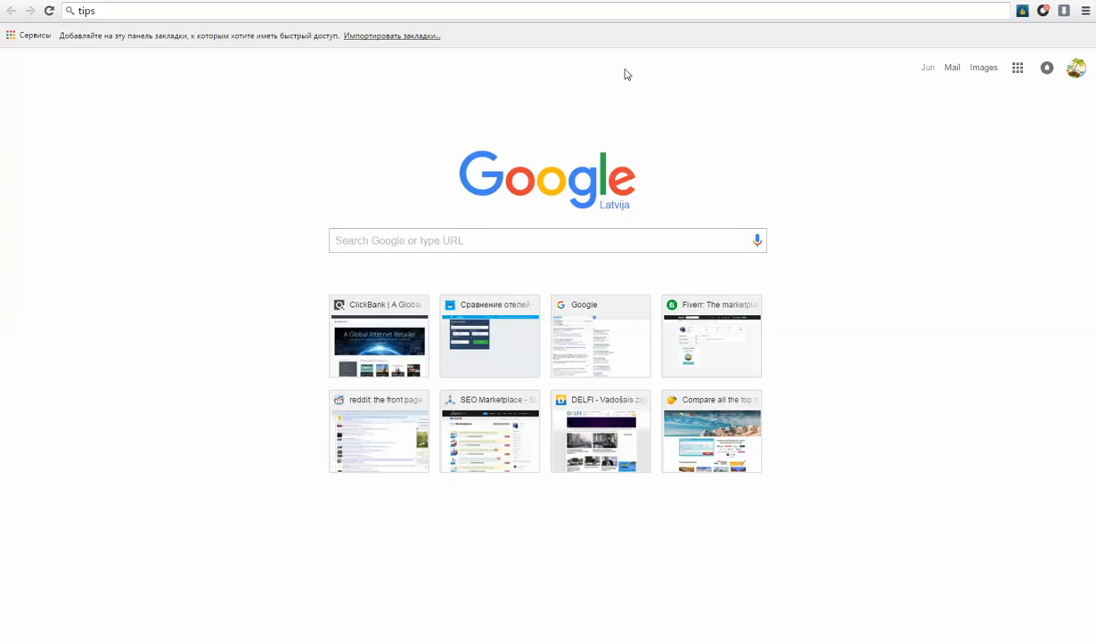
mouse_move(695, 57)
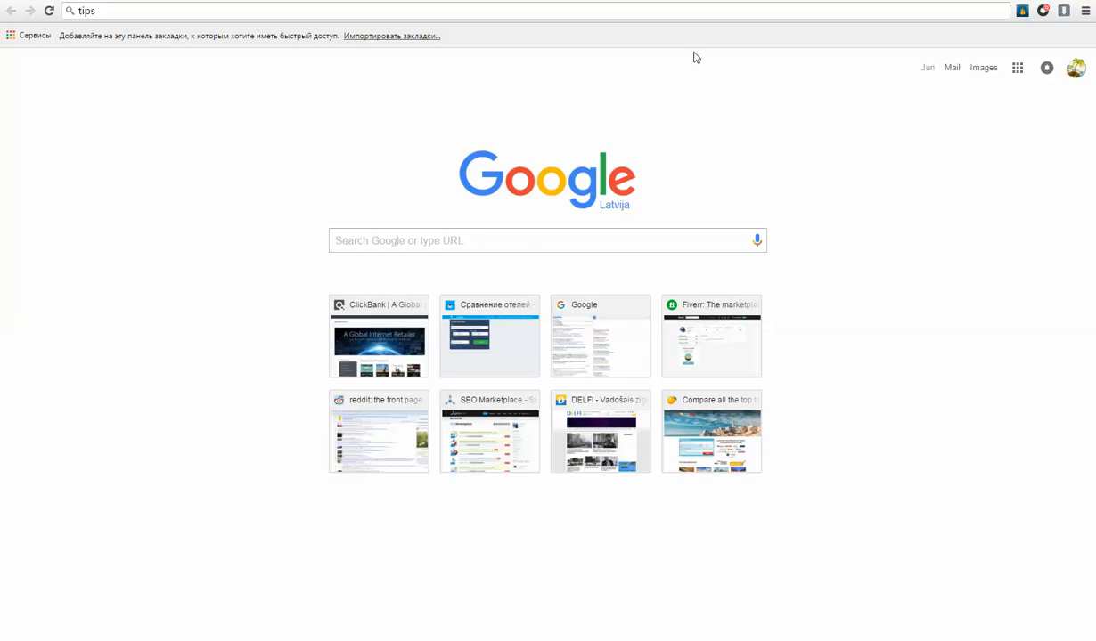
mouse_move(787, 71)
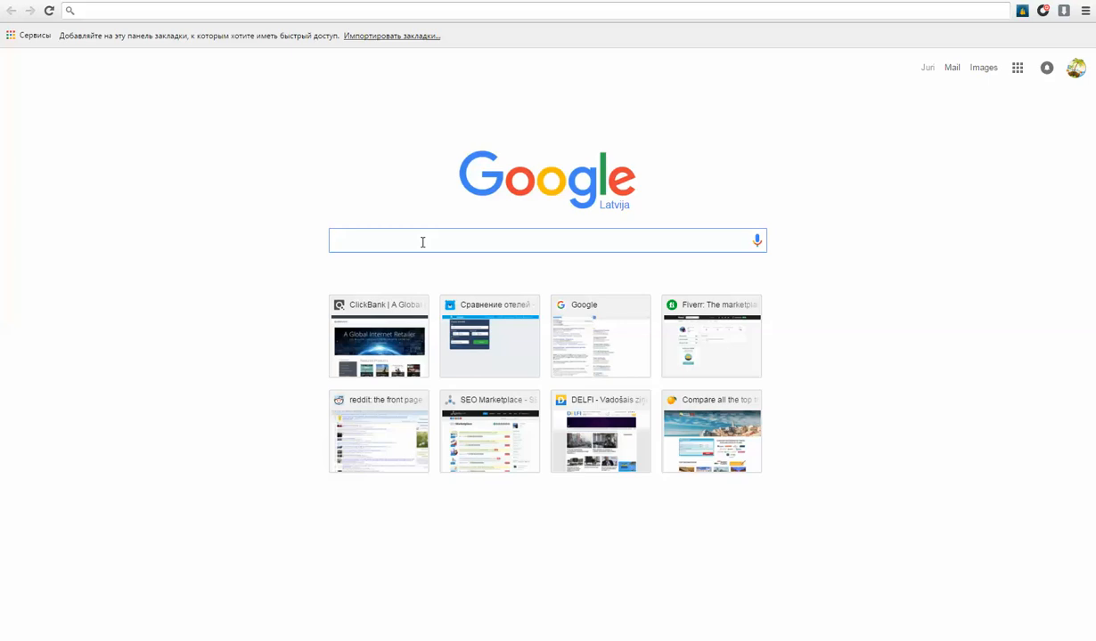
text(www.tips-digital.com)
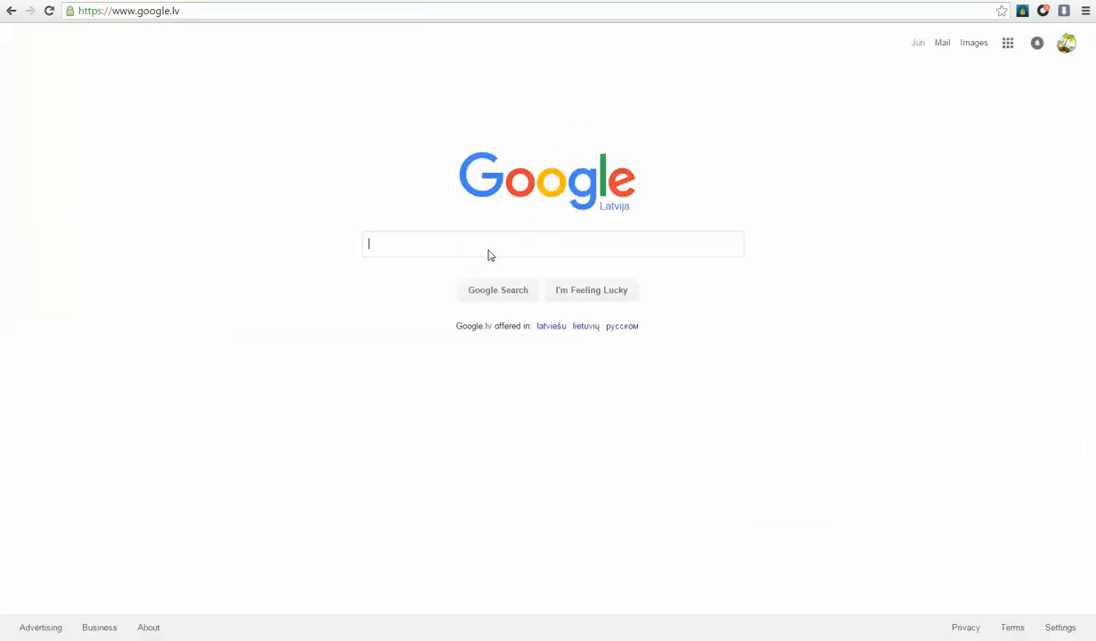
Search Google for tips-digital.com to surface the reddit.com domain listing
text(d)
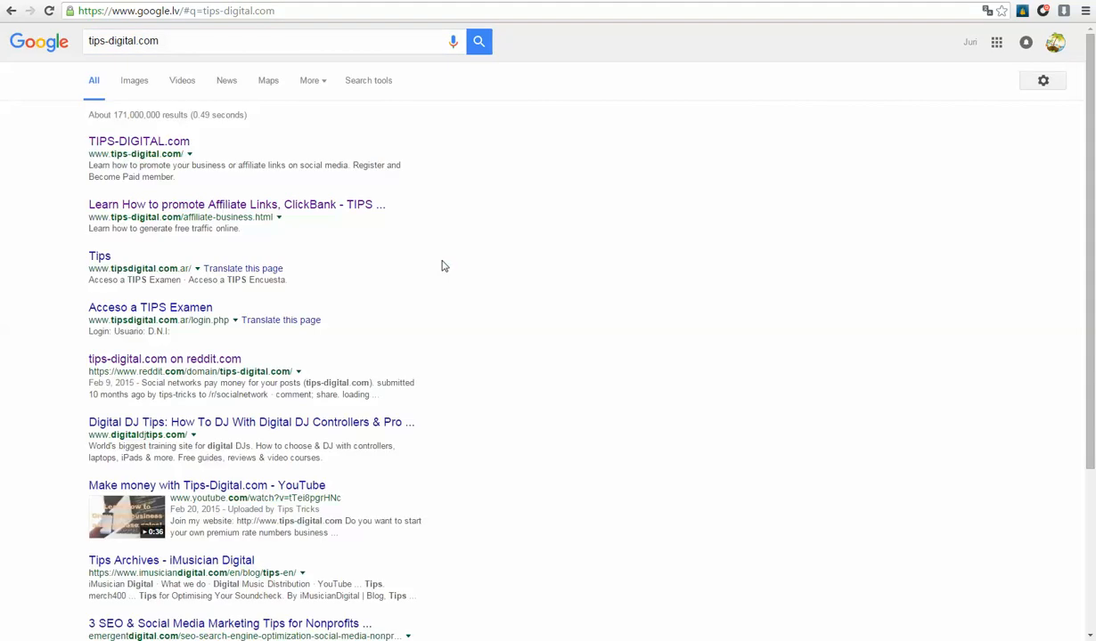
mouse_move(11, 250)
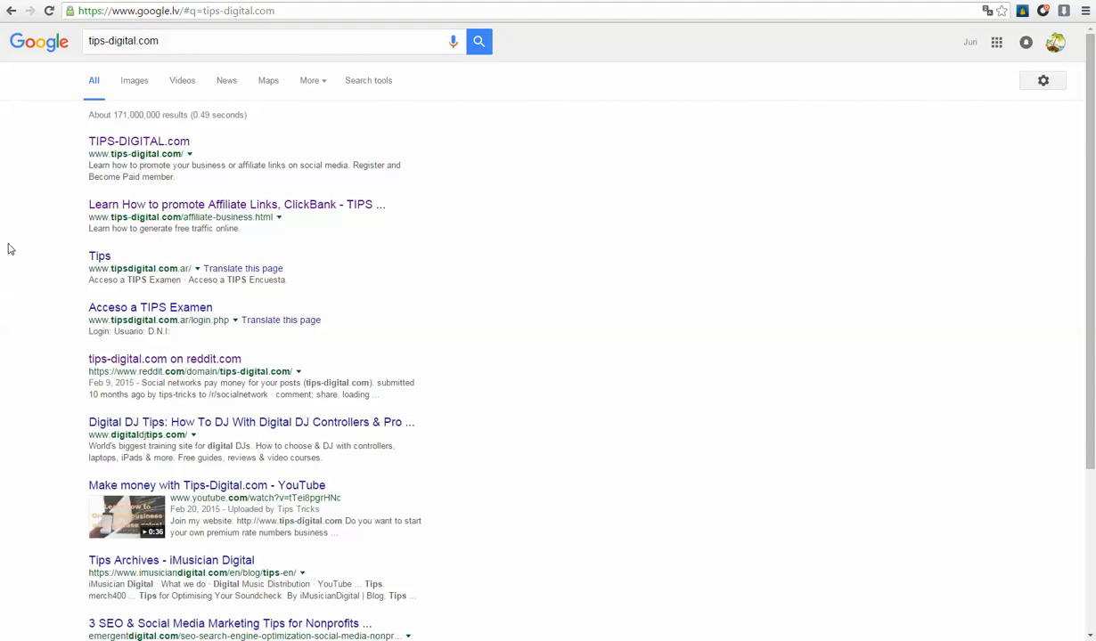
mouse_move(100, 340)
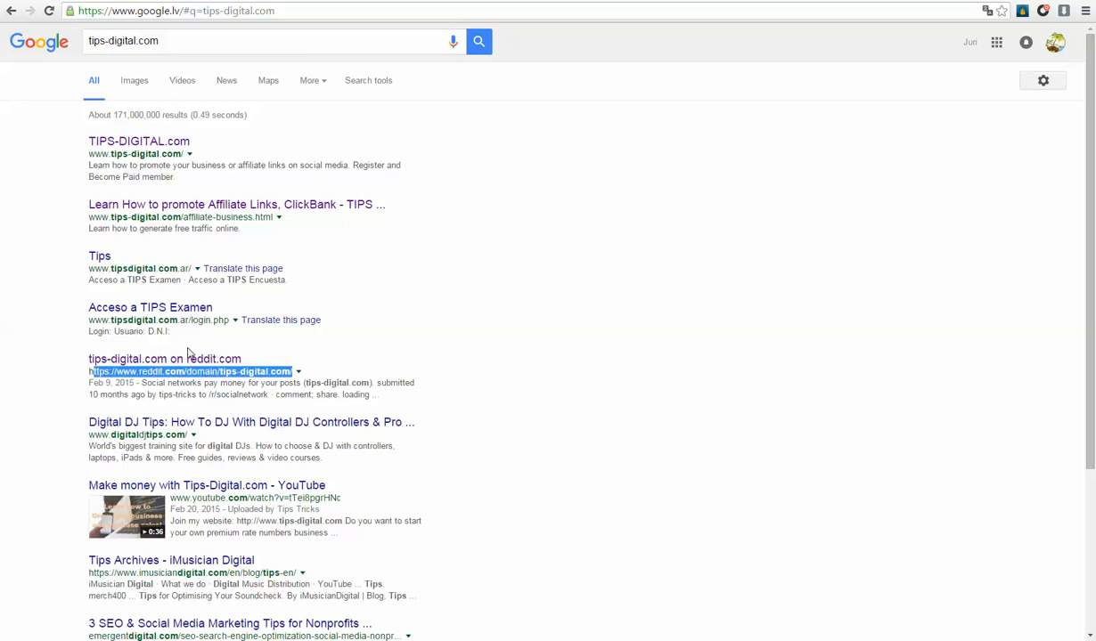
mouse_move(175, 367)
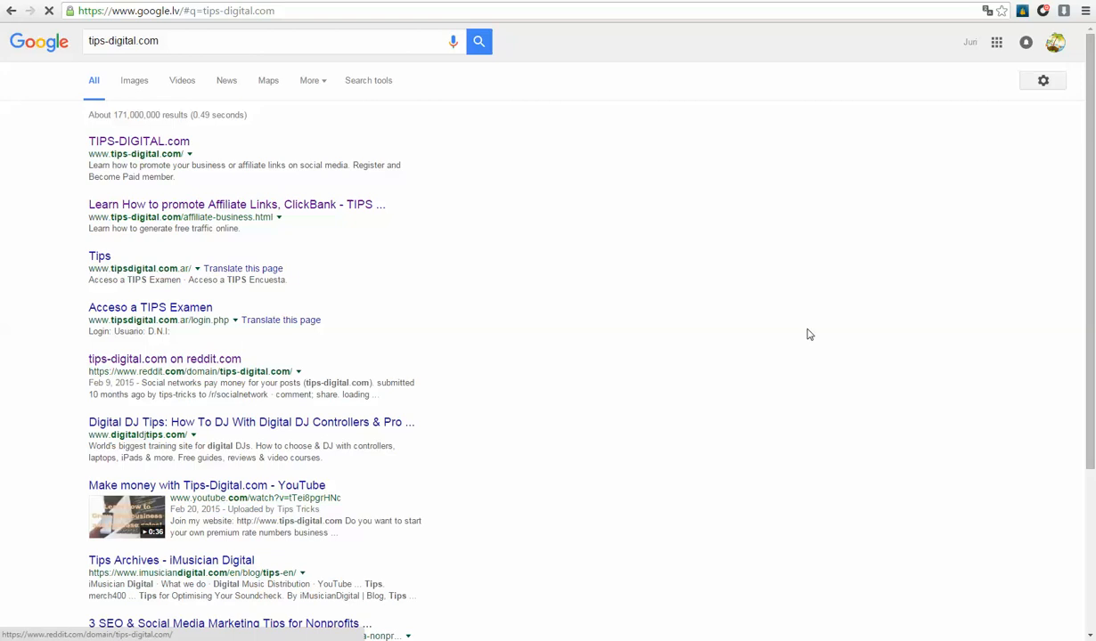
Open reddit.com/domain/tips-digital.com from the results and select the domain in the address bar
click(164, 360)
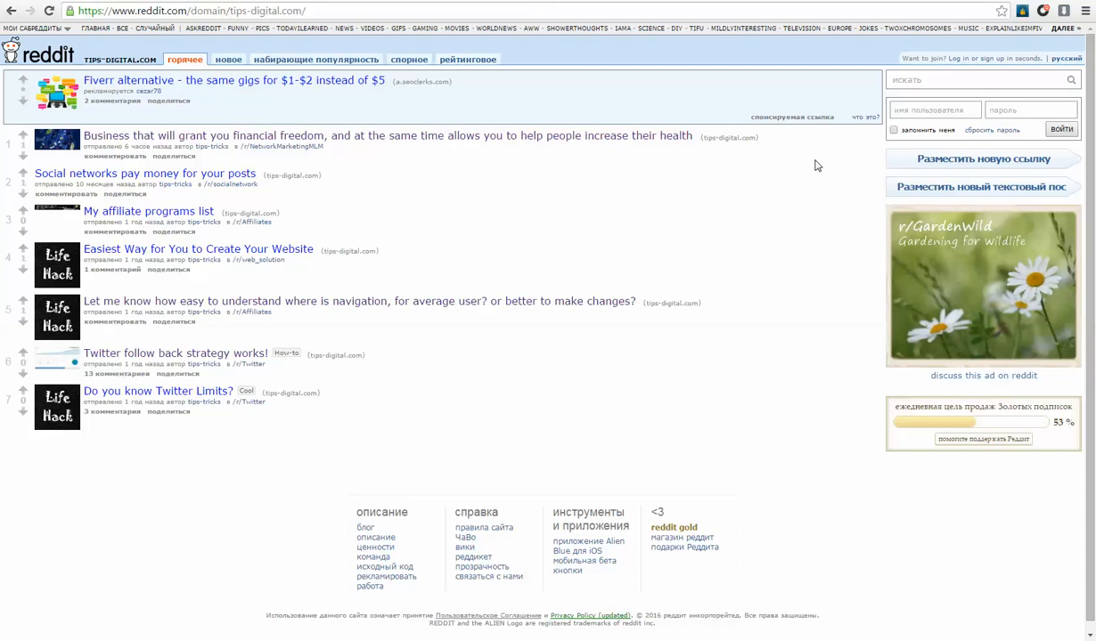
mouse_move(745, 124)
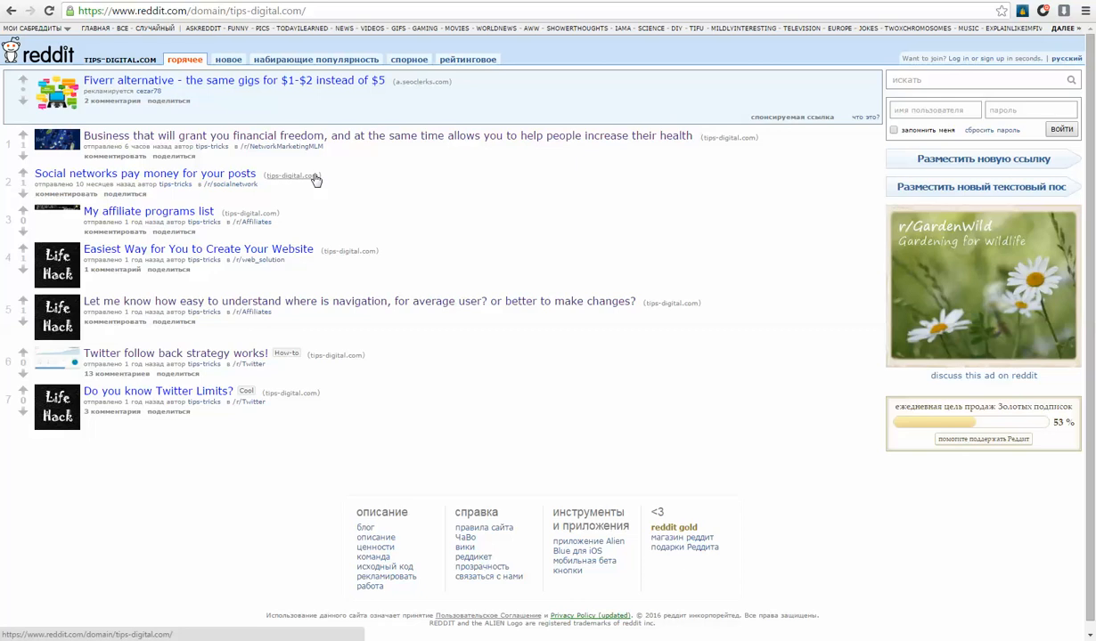
mouse_move(258, 205)
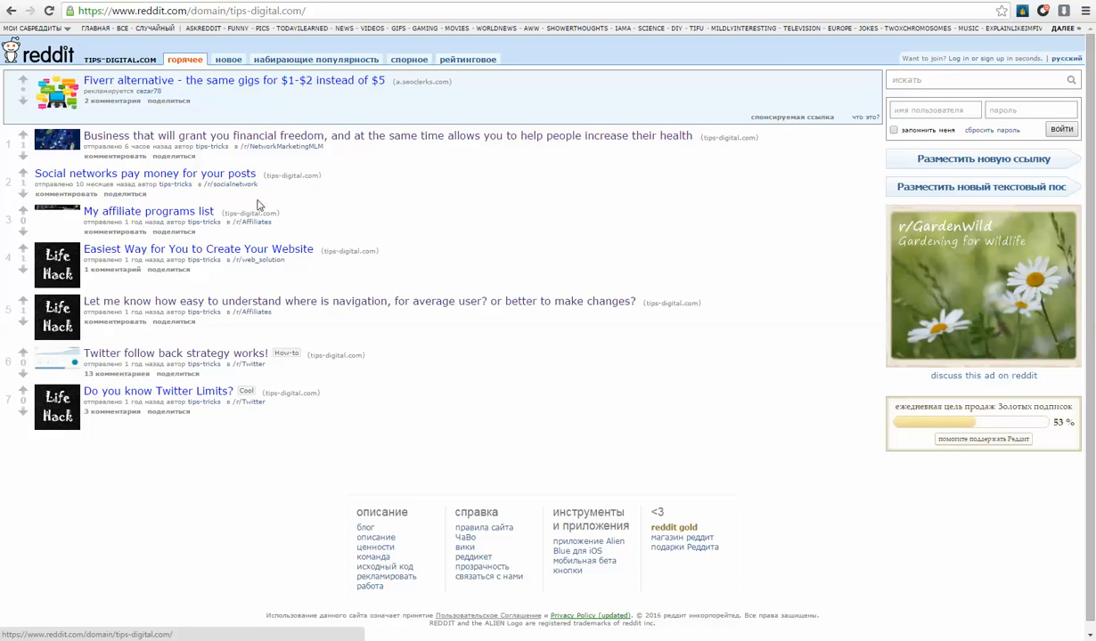
mouse_move(409, 260)
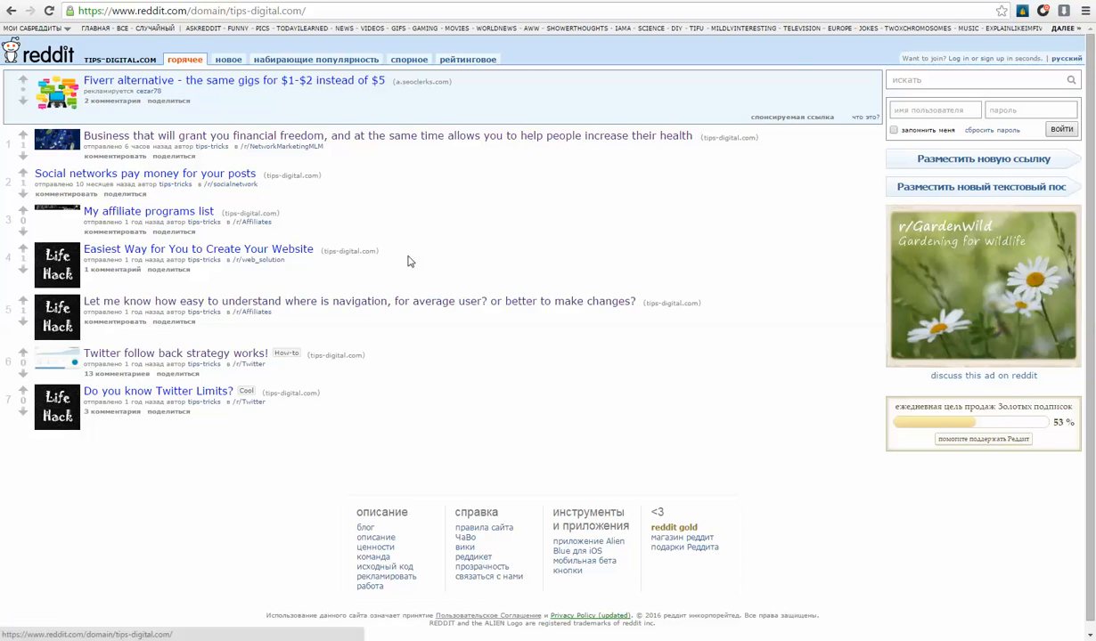
mouse_move(95, 48)
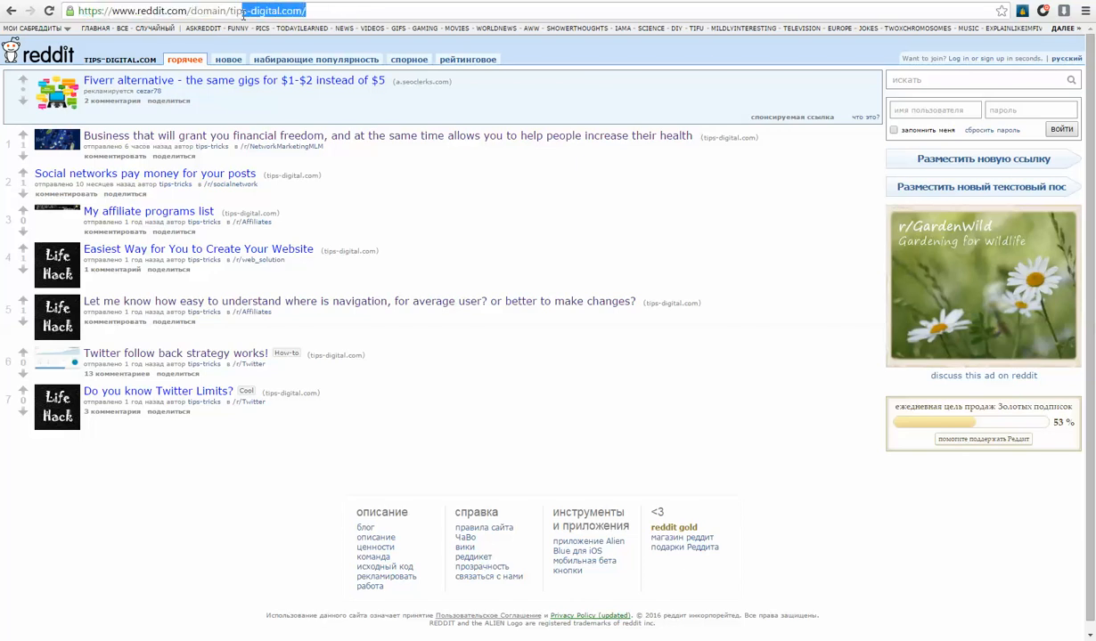
double_click(235, 11)
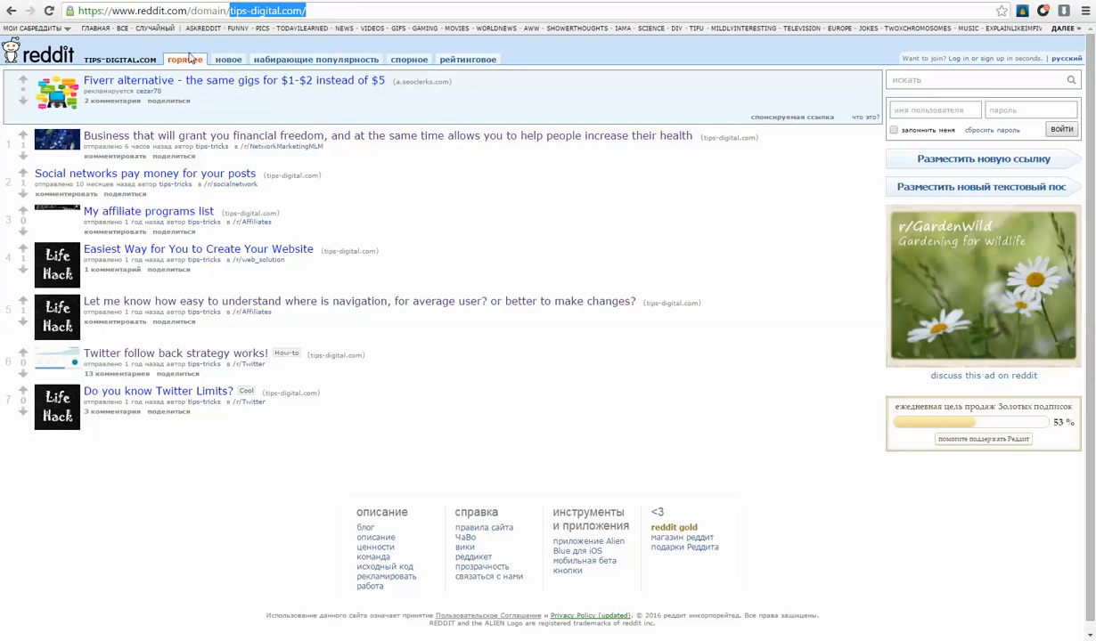
mouse_move(156, 21)
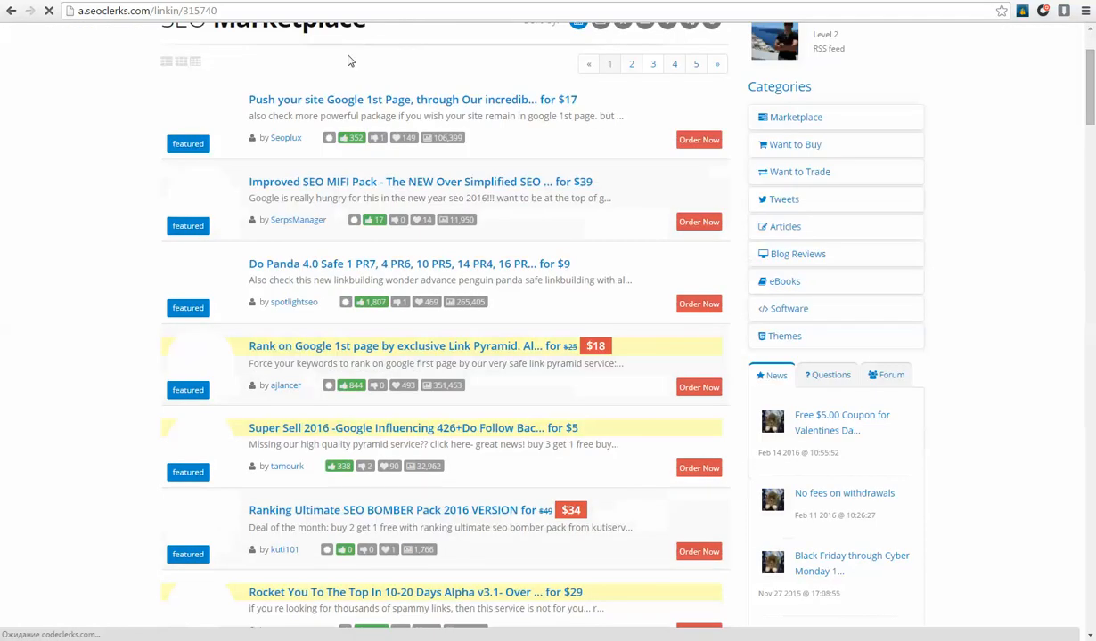
Scroll through the SEOClerks marketplace listings of paid ranking and backlink services
scroll(down, 3)
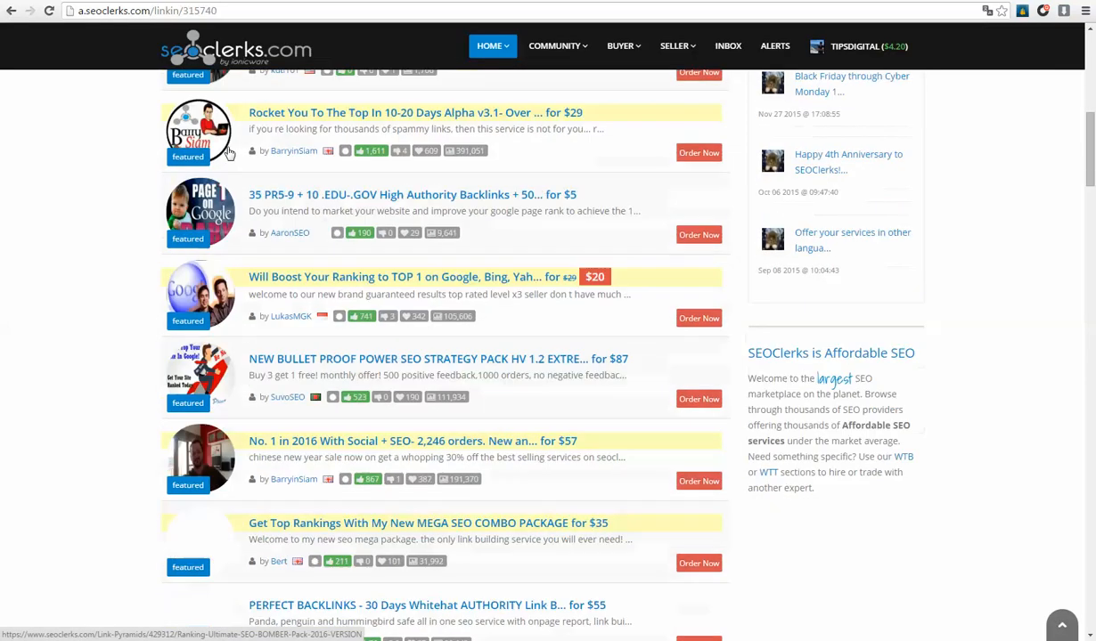
scroll(down, 3)
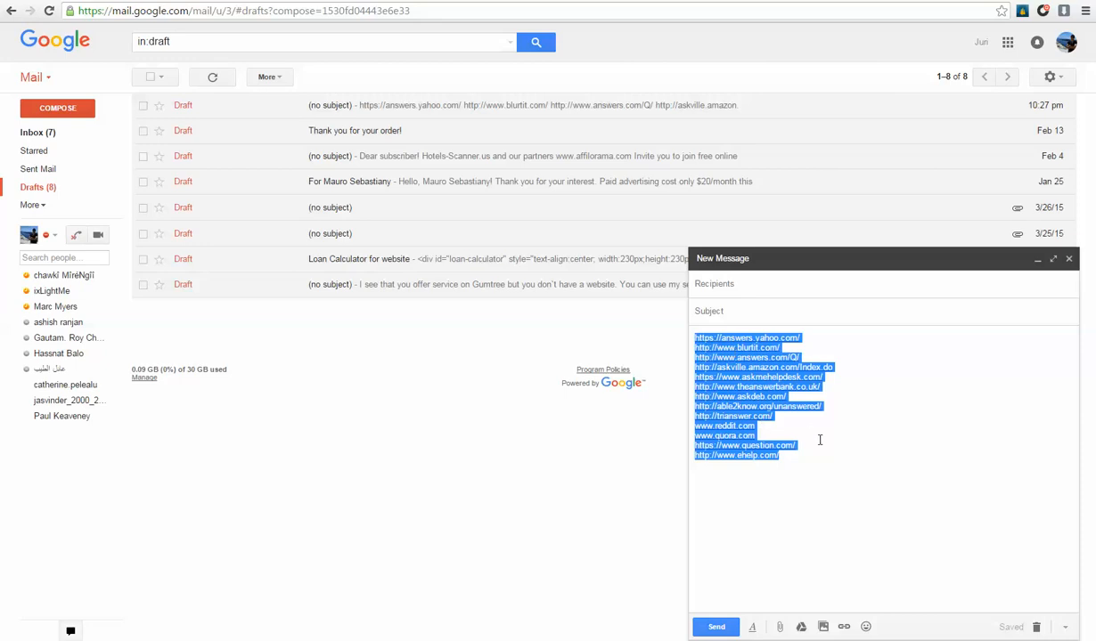
Deselect the pasted link list and minimize the New Message draft window
click(862, 477)
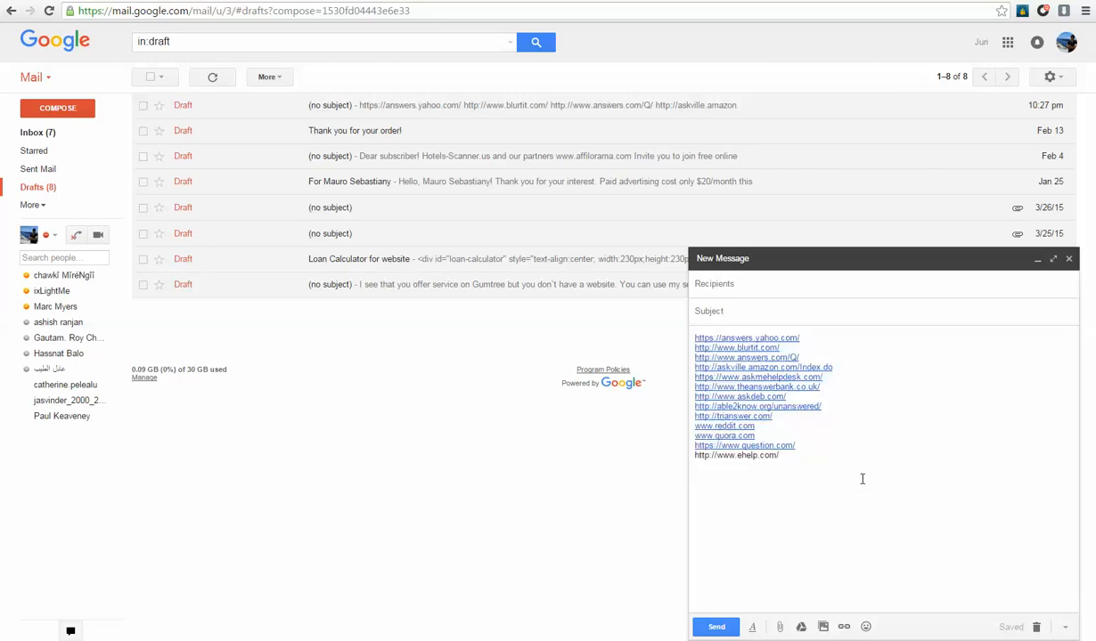
click(1037, 258)
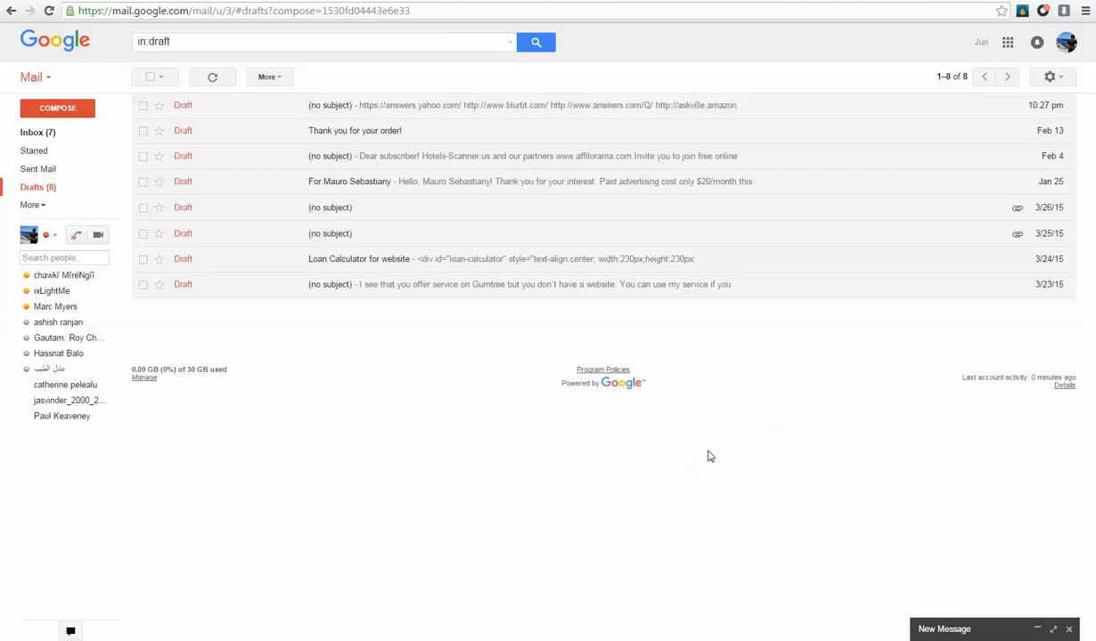
mouse_move(709, 463)
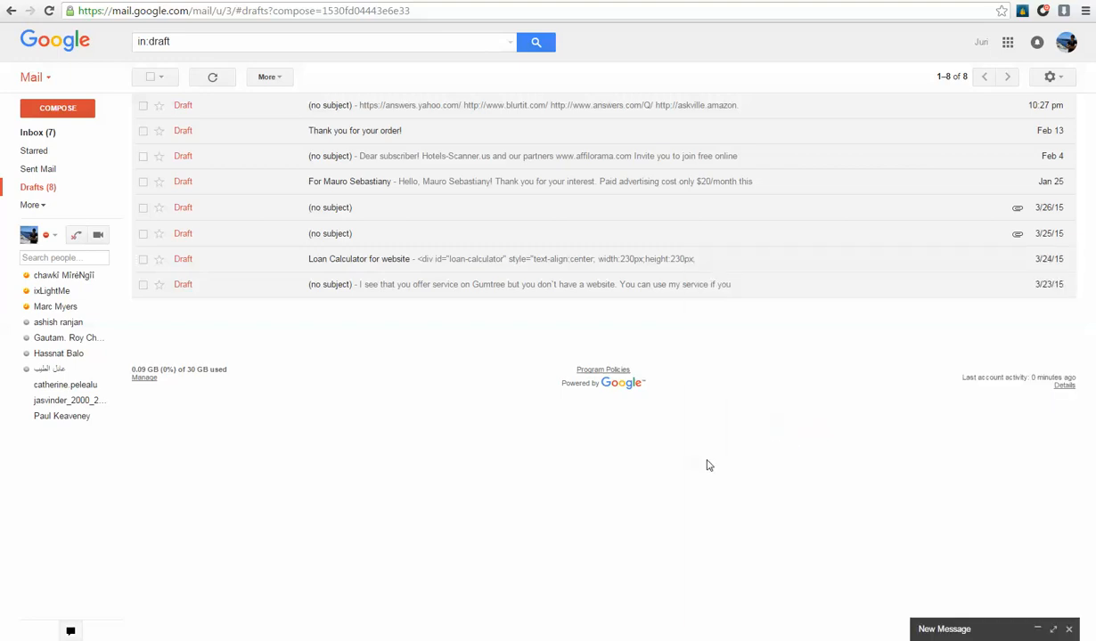
mouse_move(419, 11)
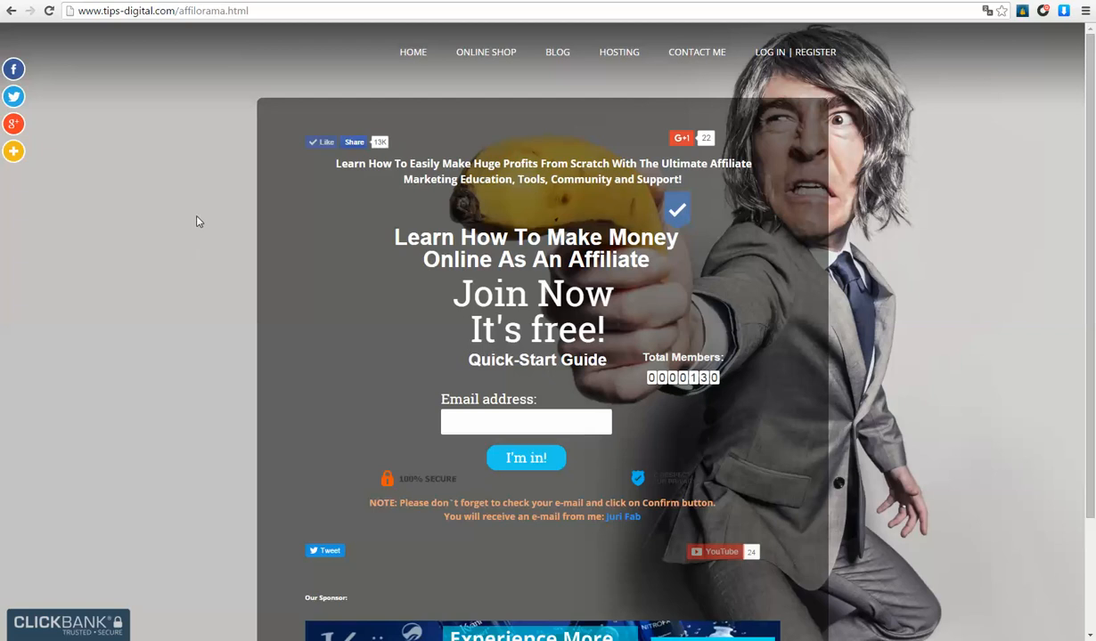
mouse_move(199, 212)
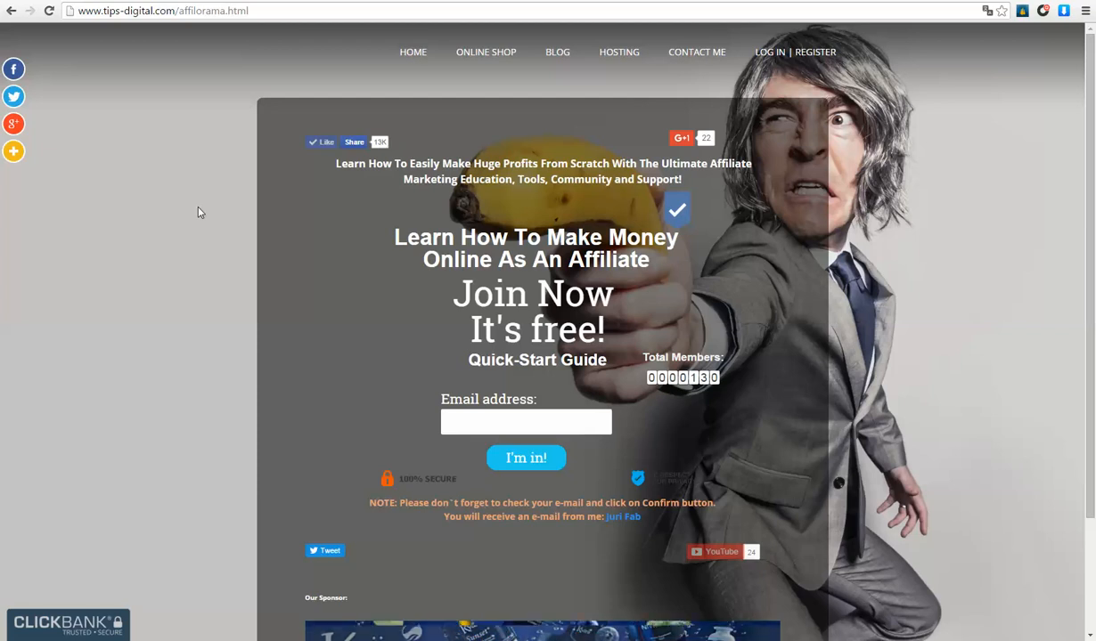
mouse_move(185, 225)
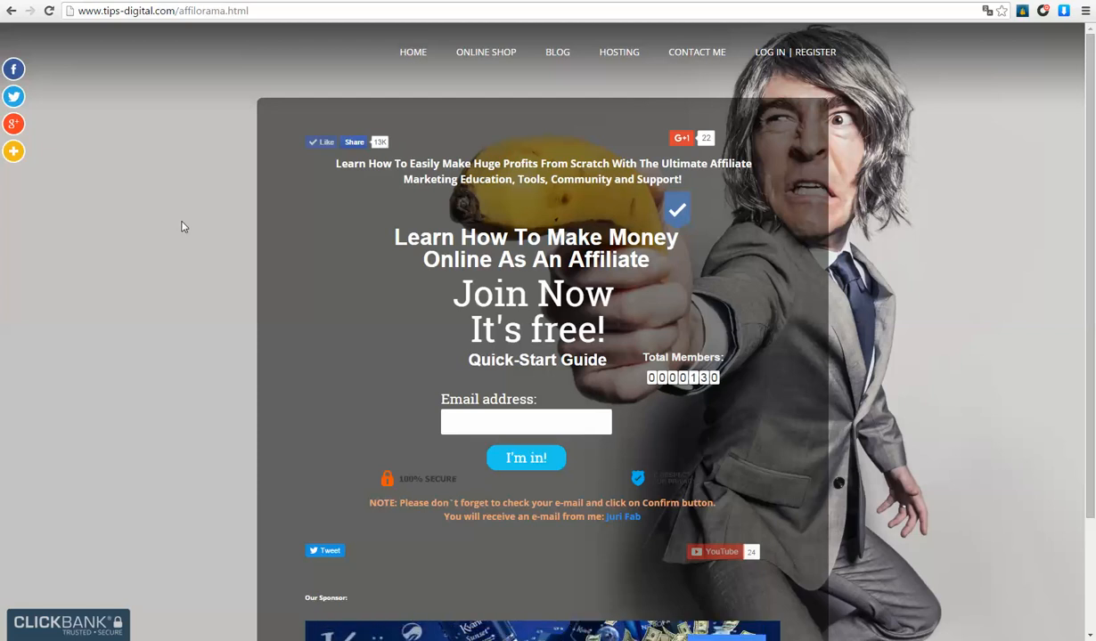